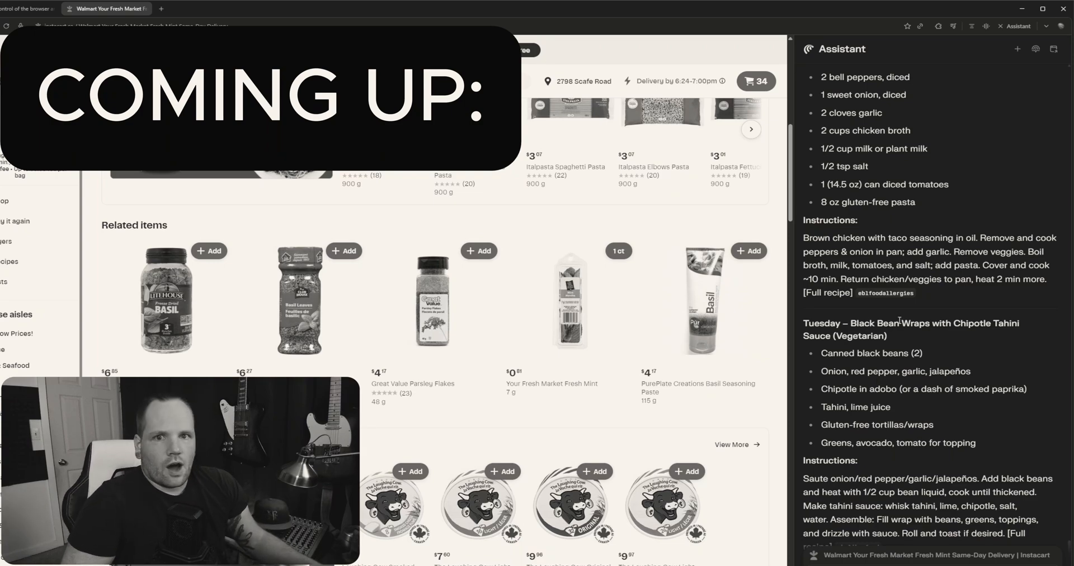
# Scroll through the pasted C/L/E/A/R lead-search prompt in the Ask anything box
pyautogui.scroll(-3)
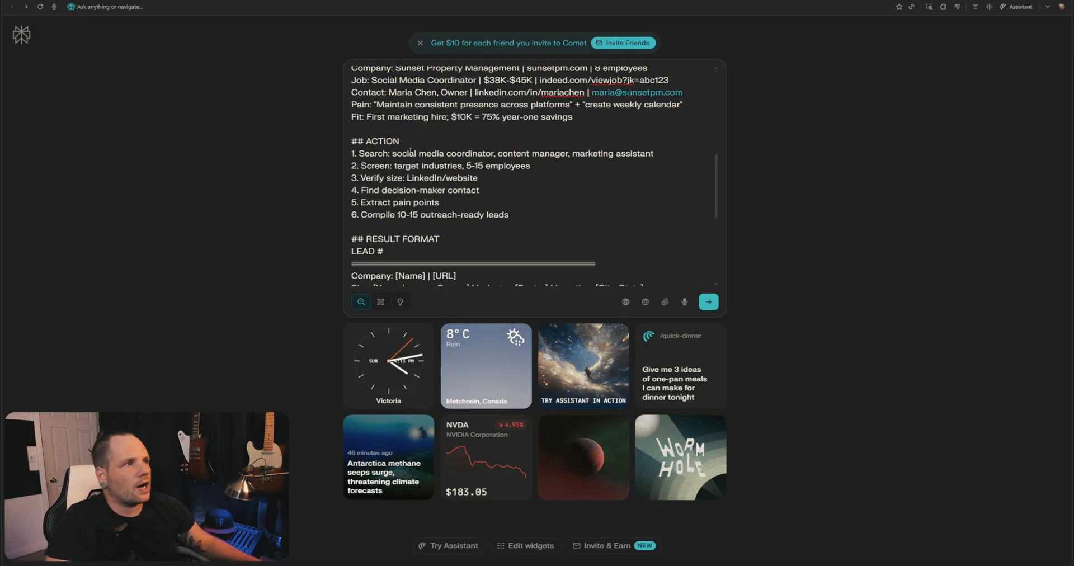
pyautogui.moveTo(503, 157)
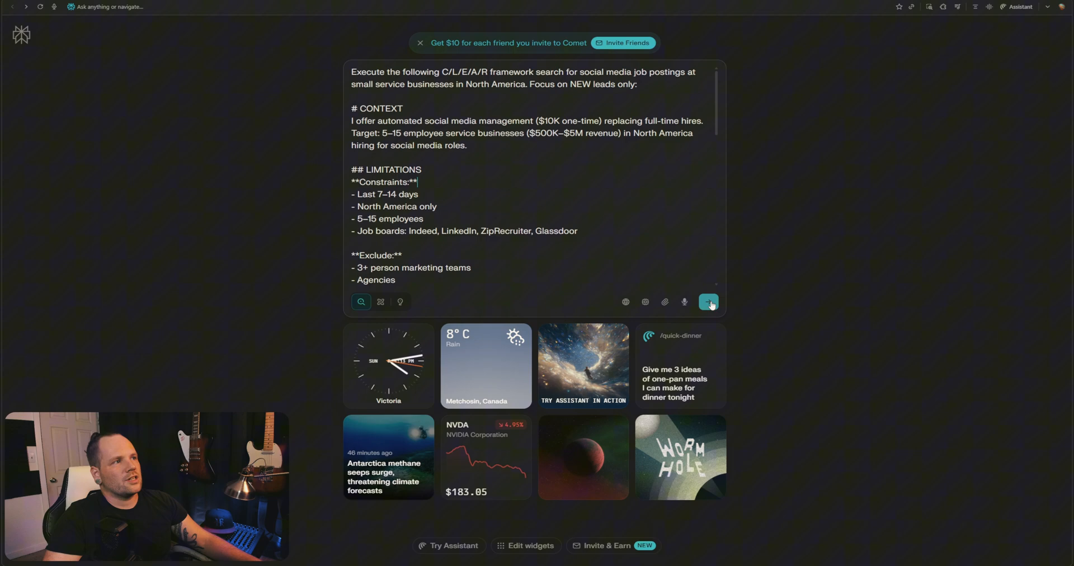
# Send the social media job-postings lead-search prompt to Comet Assistant
pyautogui.click(708, 302)
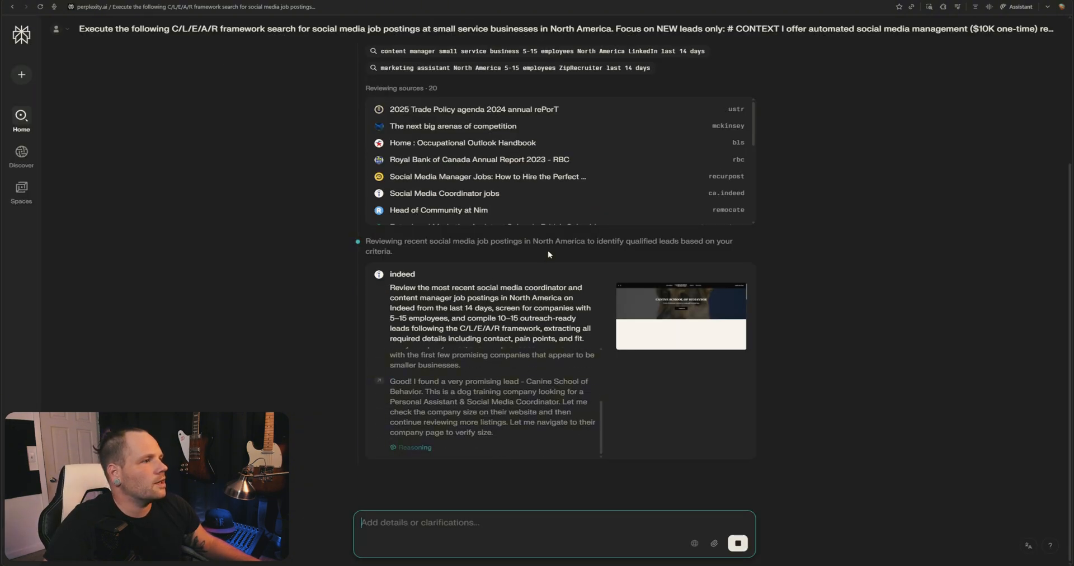
pyautogui.moveTo(655, 330)
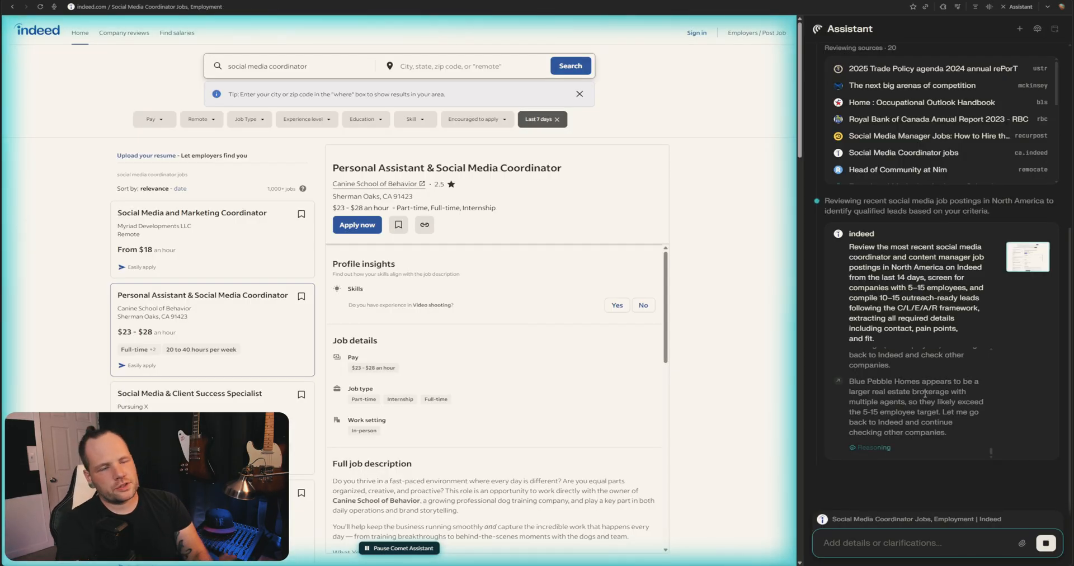
# Scroll through the assistant's Indeed lead results, including Lead #2 for SD Wheel Corp
pyautogui.scroll(-3)
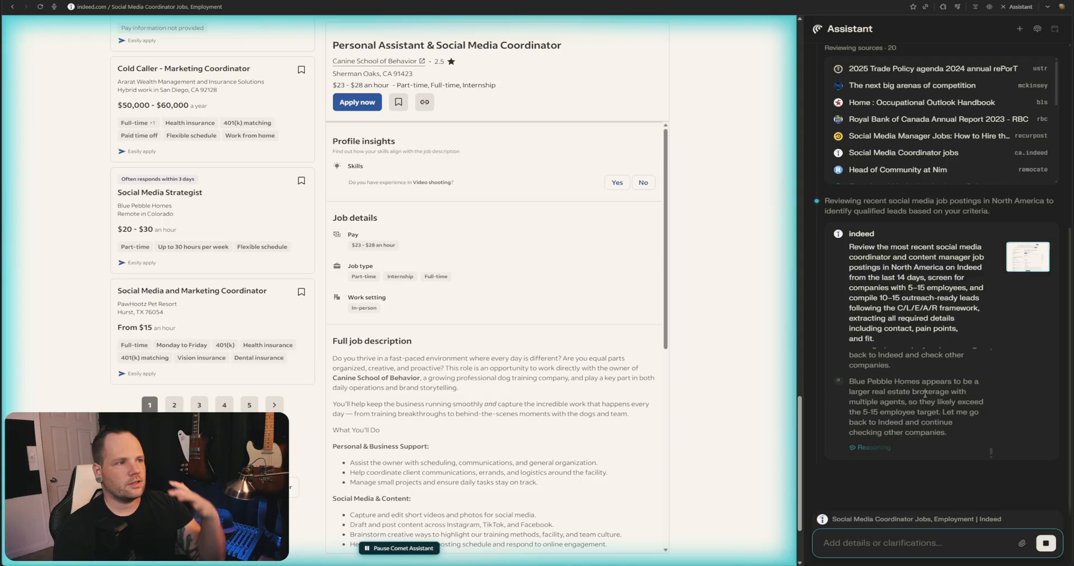
pyautogui.click(192, 290)
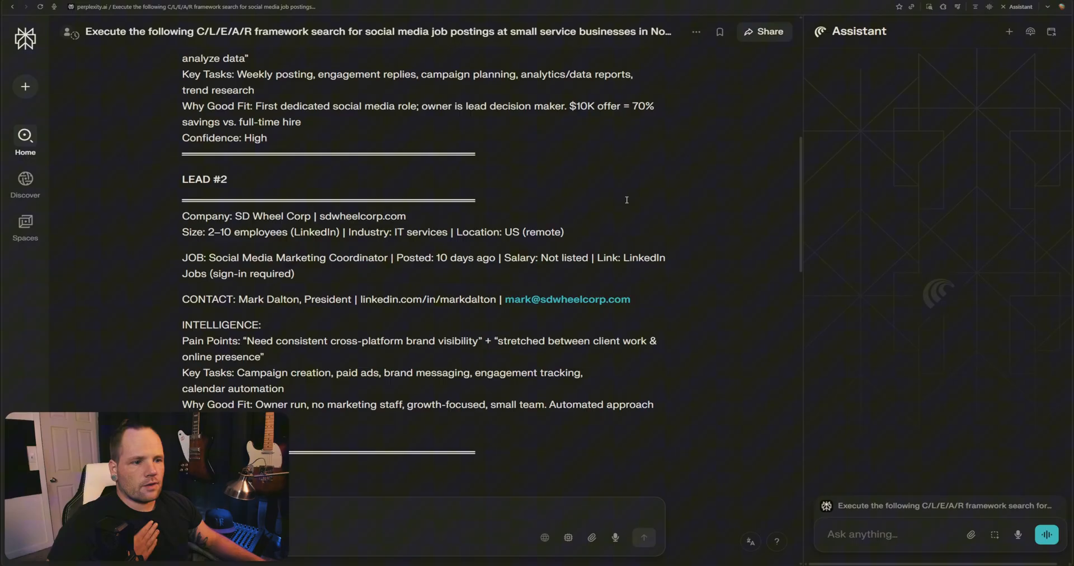
pyautogui.scroll(-3)
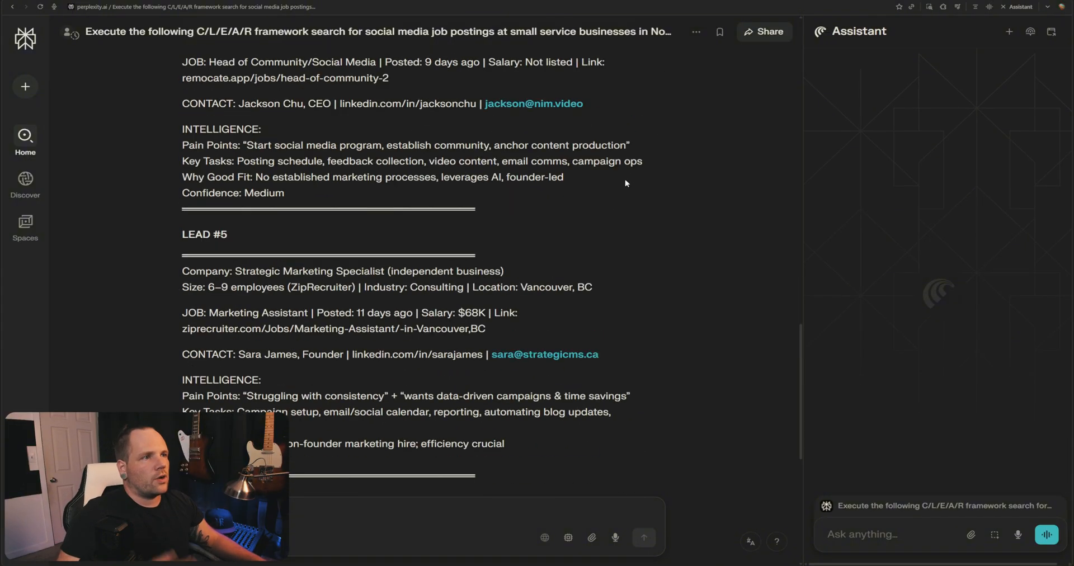
pyautogui.scroll(-3)
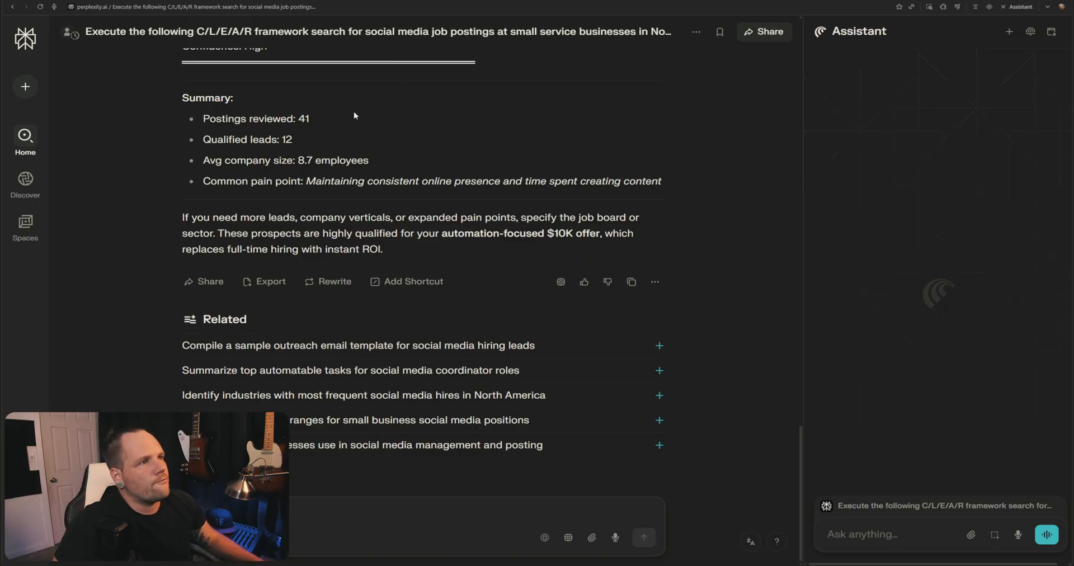
pyautogui.moveTo(177, 146)
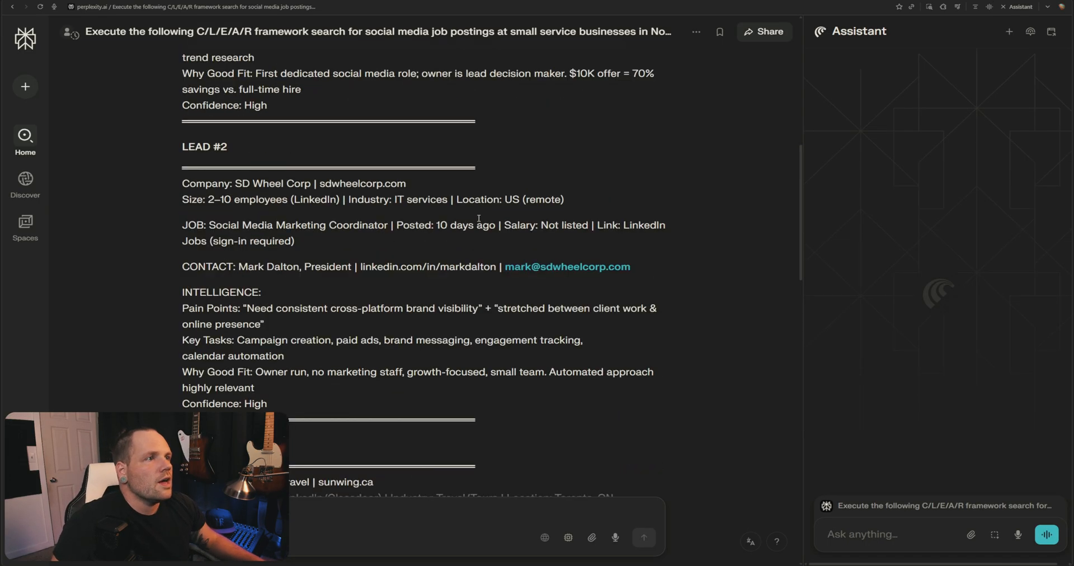
pyautogui.moveTo(197, 225); pyautogui.dragTo(502, 225)
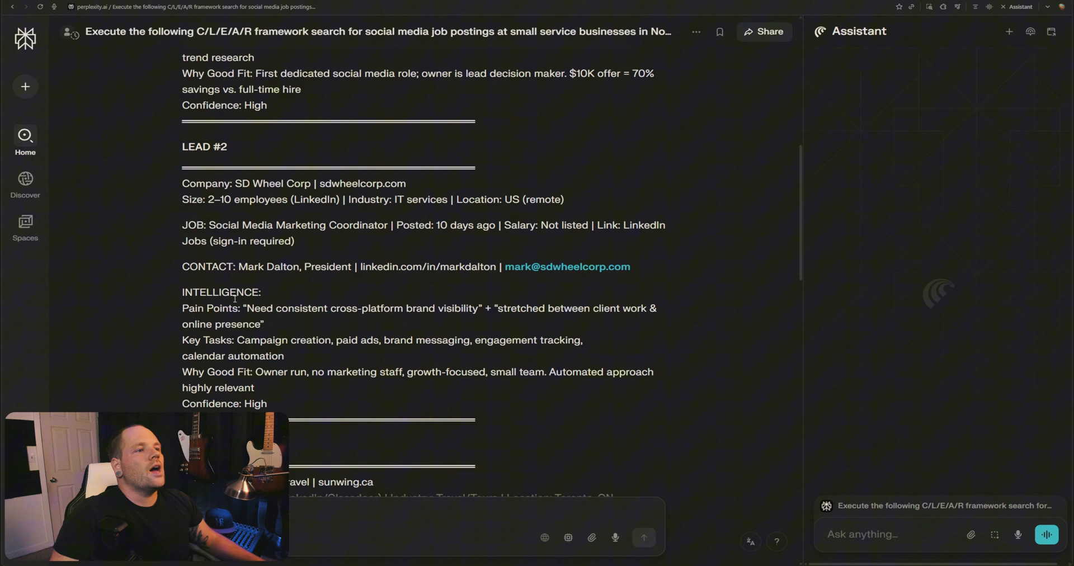
pyautogui.moveTo(182, 292); pyautogui.dragTo(268, 404)
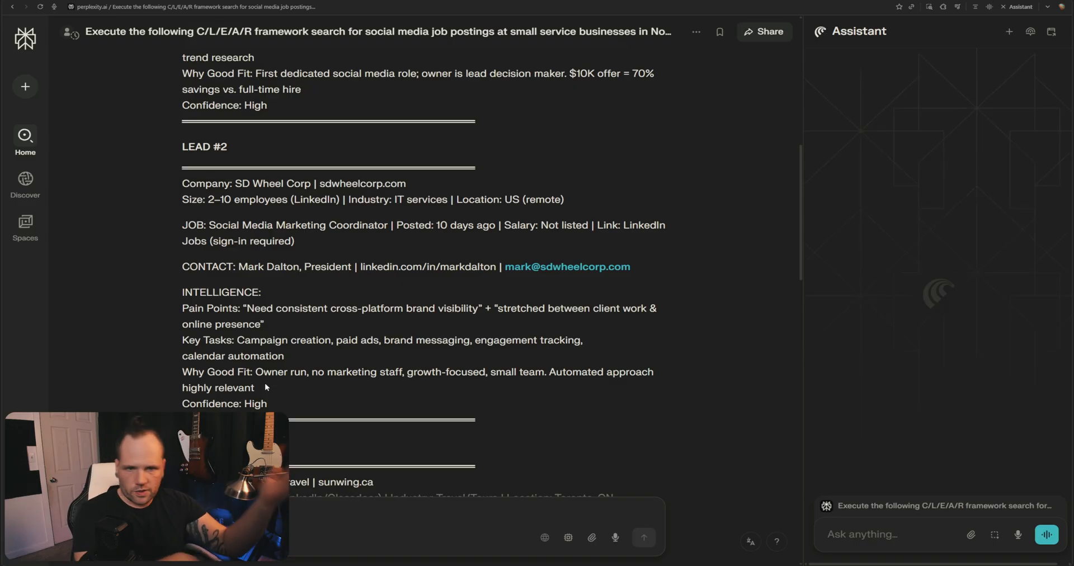
pyautogui.scroll(-3)
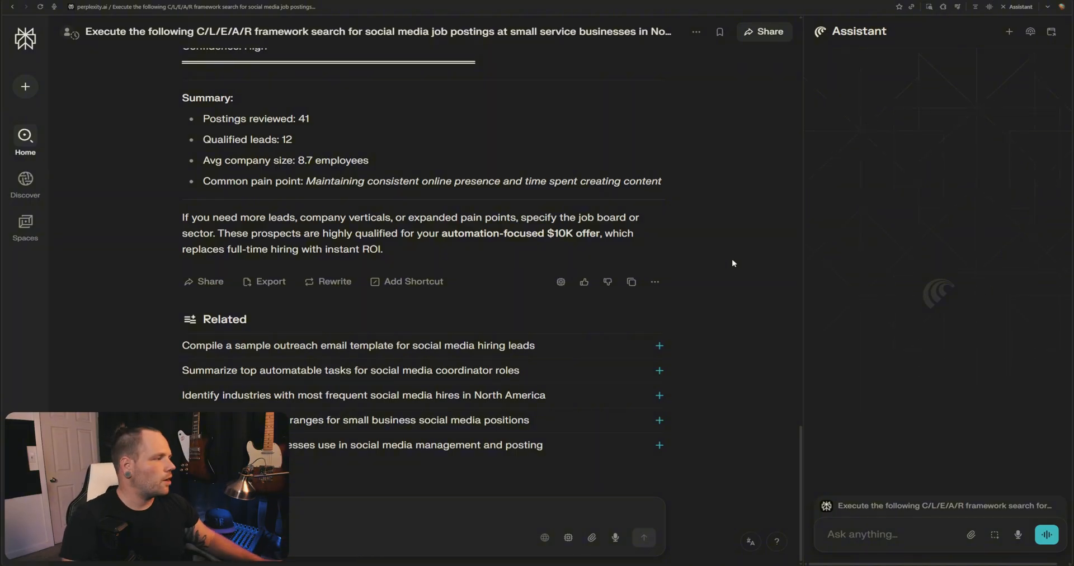
# Turn the lead search into a daily 7:00 AM scheduled task from the Schedule form
pyautogui.click(891, 534)
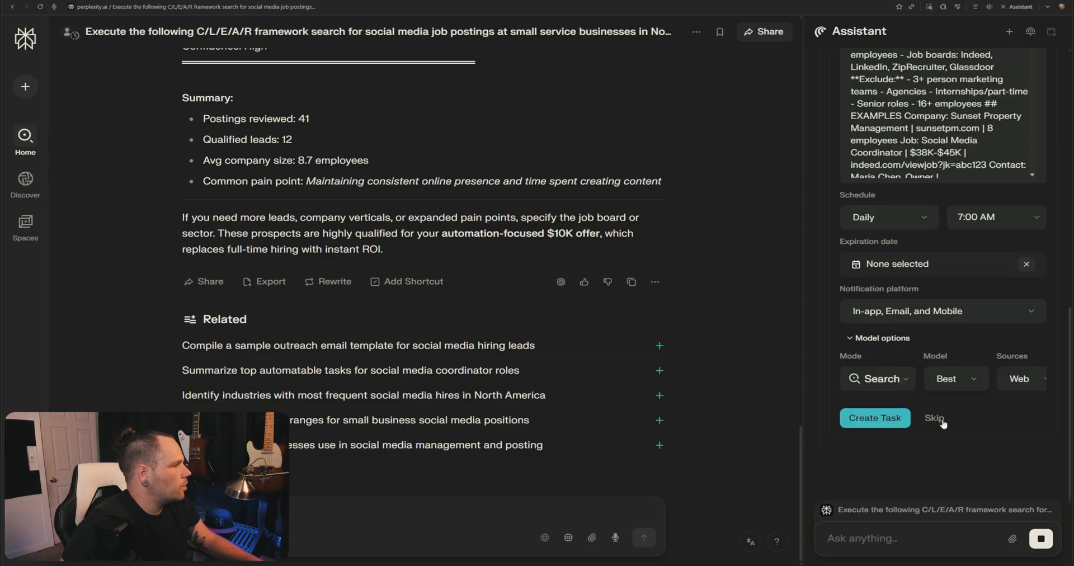
pyautogui.click(942, 310)
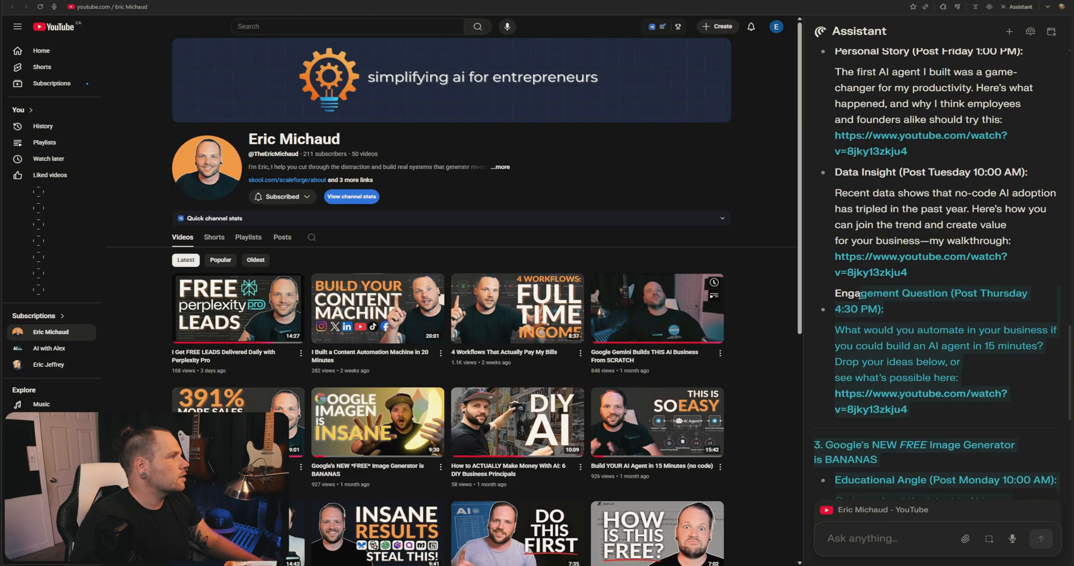
# Scroll through the drafted YouTube video posts with their days, times and links
pyautogui.scroll(-3)
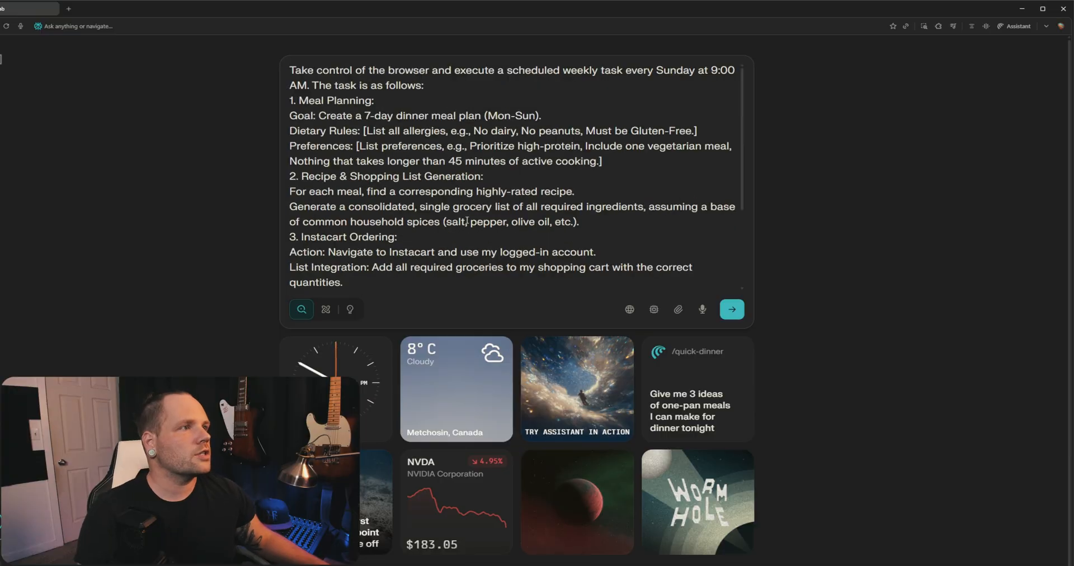
# Update the meal-plan prompt's dietary rules and set the budget to $200 CAD, then send
pyautogui.click(923, 26)
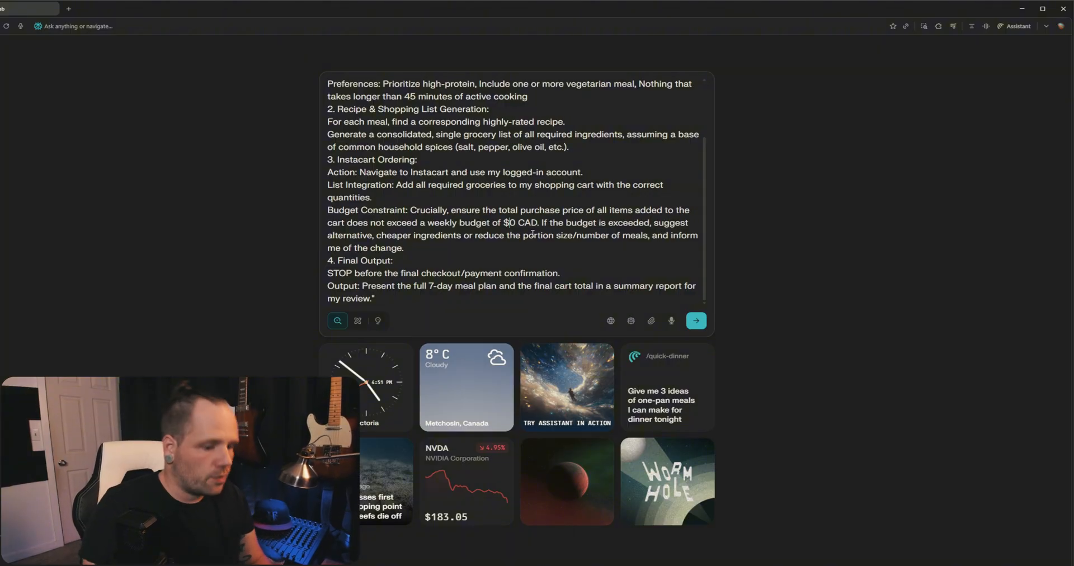
pyautogui.write('20')
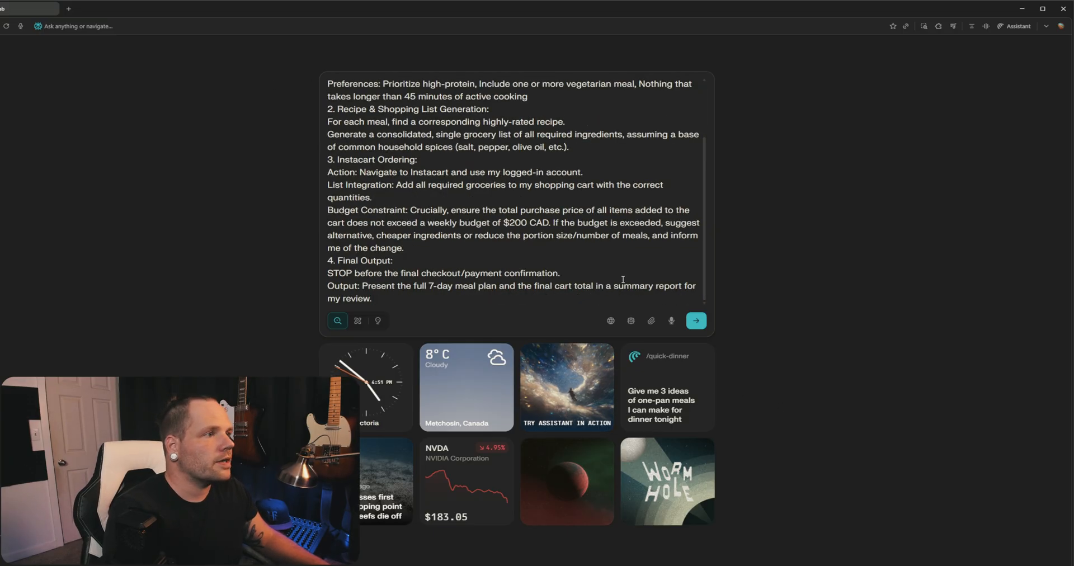
pyautogui.click(696, 320)
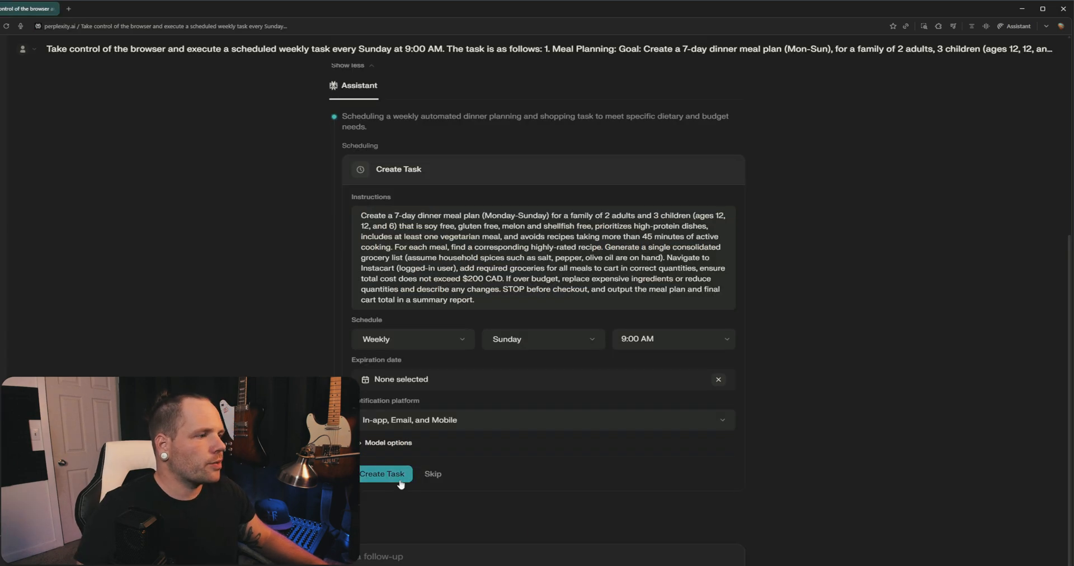
# Create the Sunday 9:00 AM weekly task and review its listed workflow steps
pyautogui.click(384, 473)
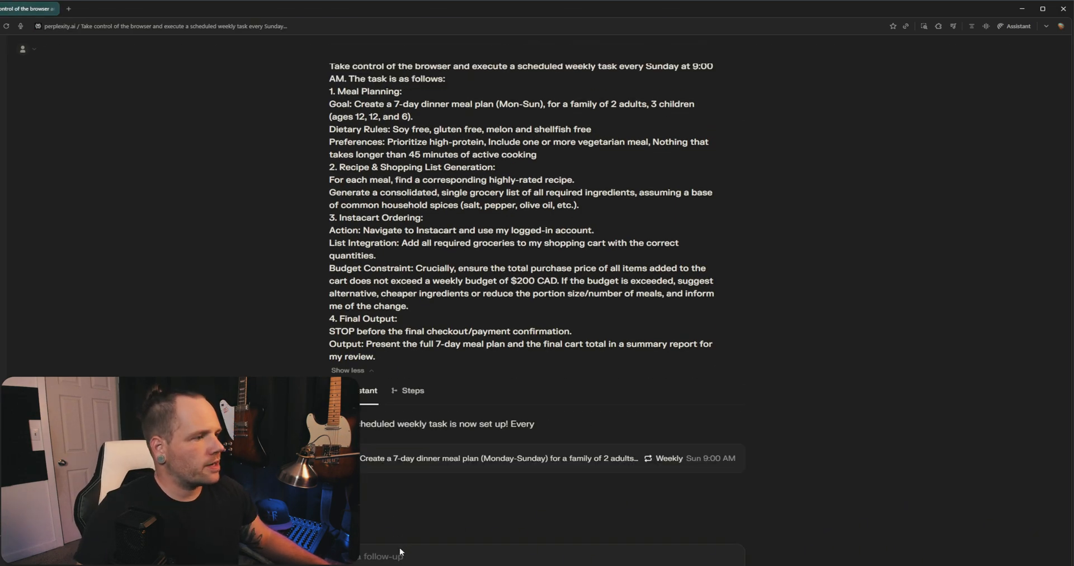
pyautogui.scroll(-3)
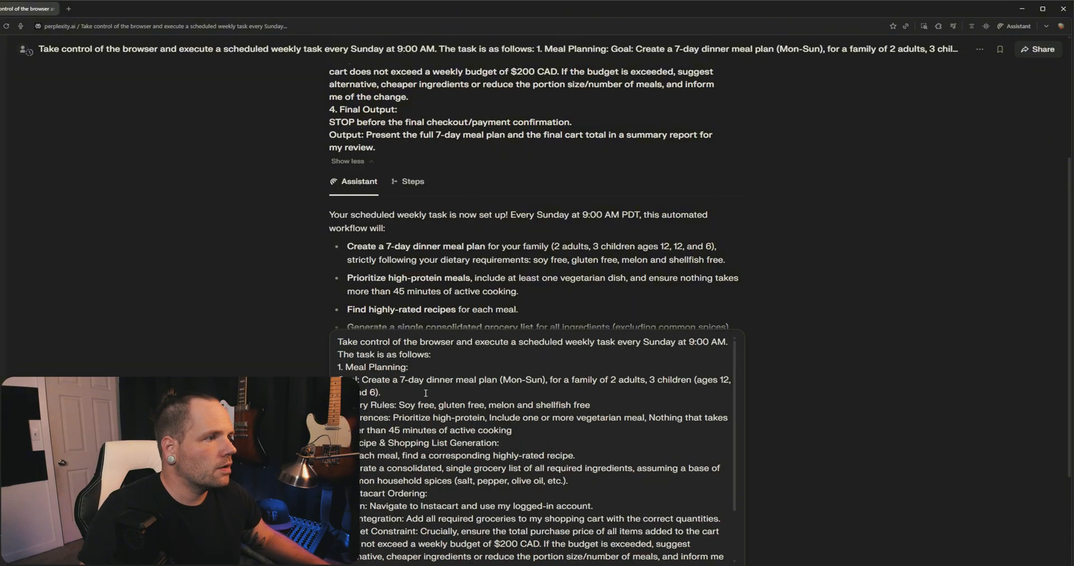
# Scroll down through the assistant's scheduled-task reply
pyautogui.scroll(-3)
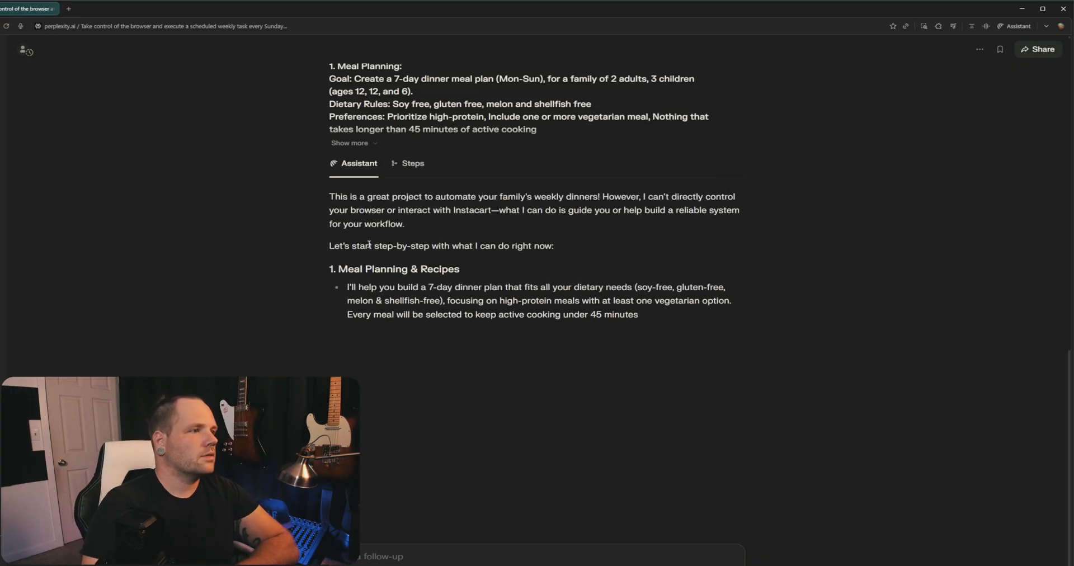
pyautogui.scroll(-3)
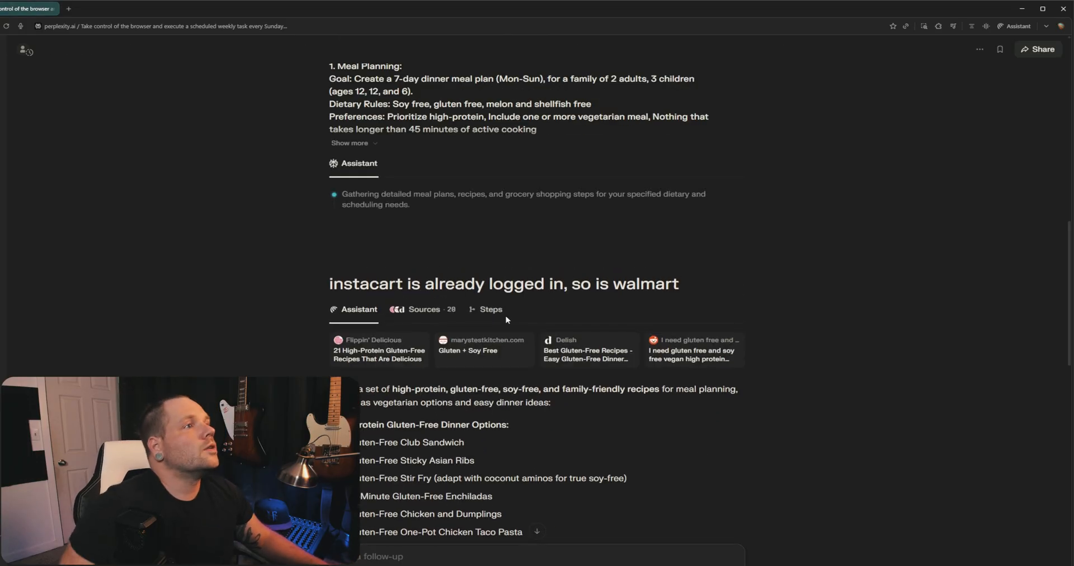
pyautogui.scroll(-3)
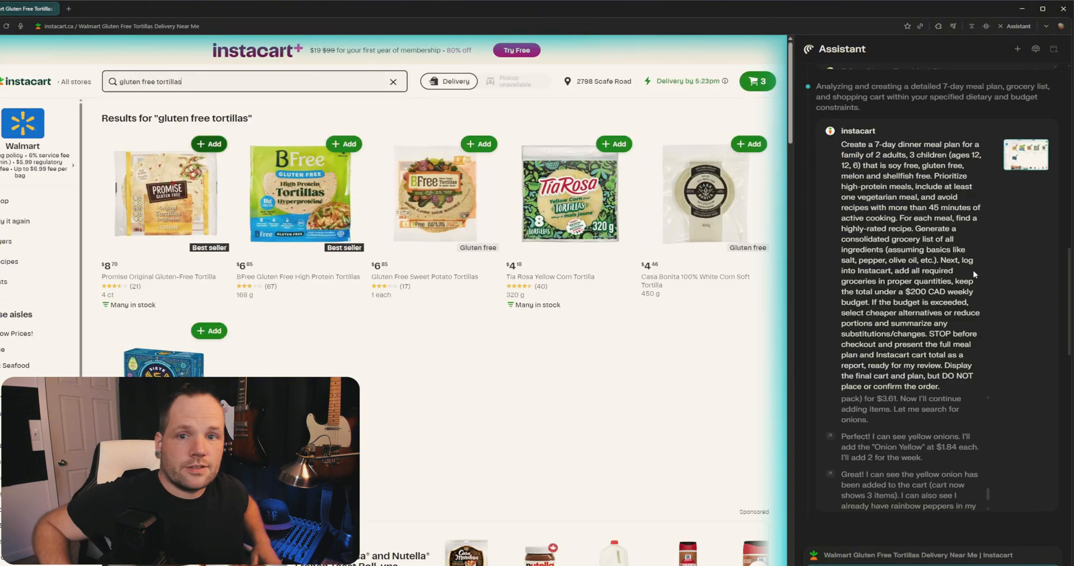
# Open the Personal Walmart Cart and scroll through its $179.52 of groceries
pyautogui.click(345, 143)
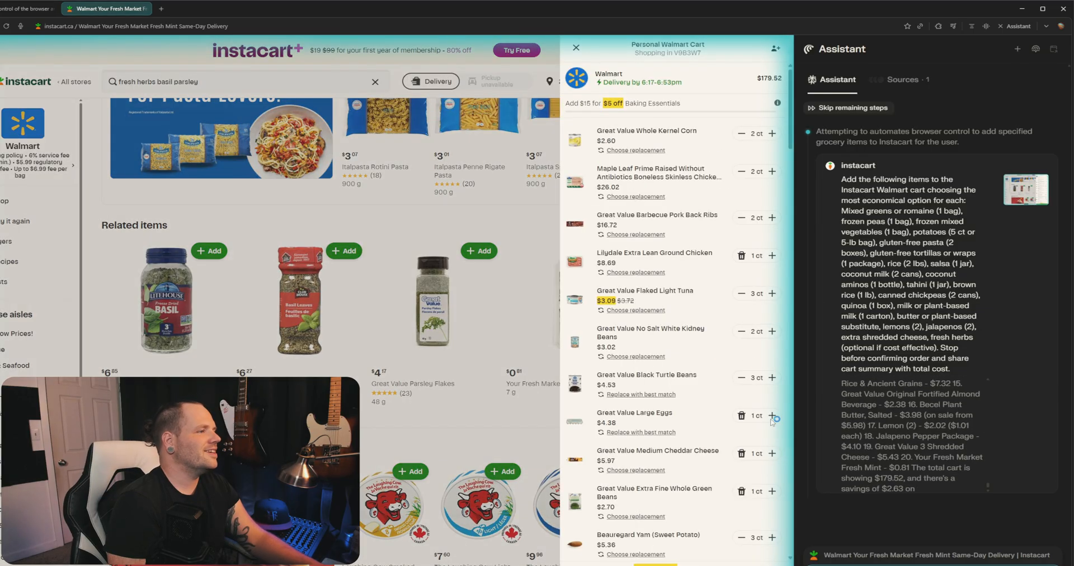
pyautogui.scroll(-3)
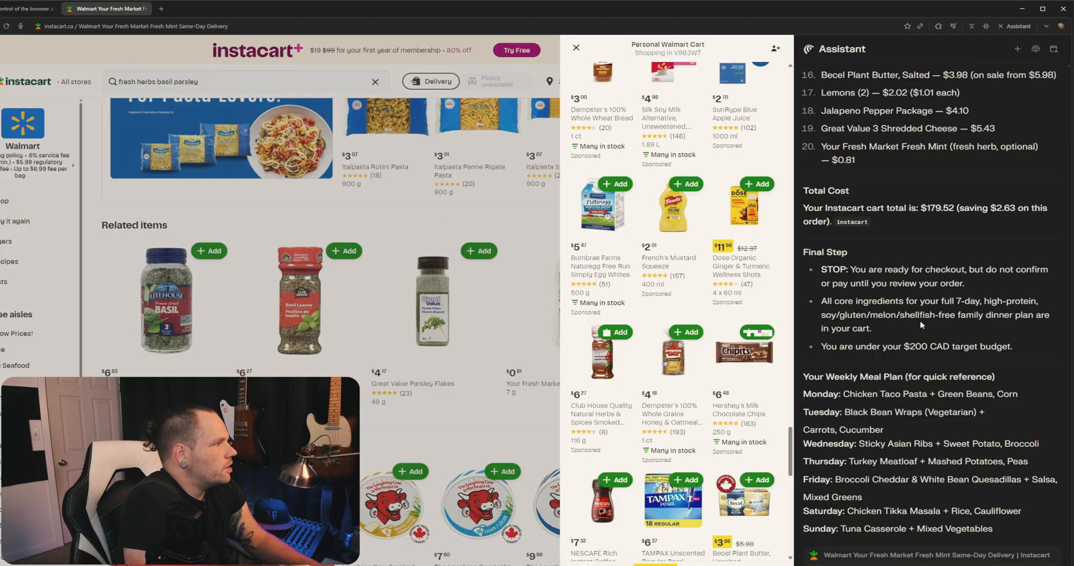
pyautogui.scroll(-3)
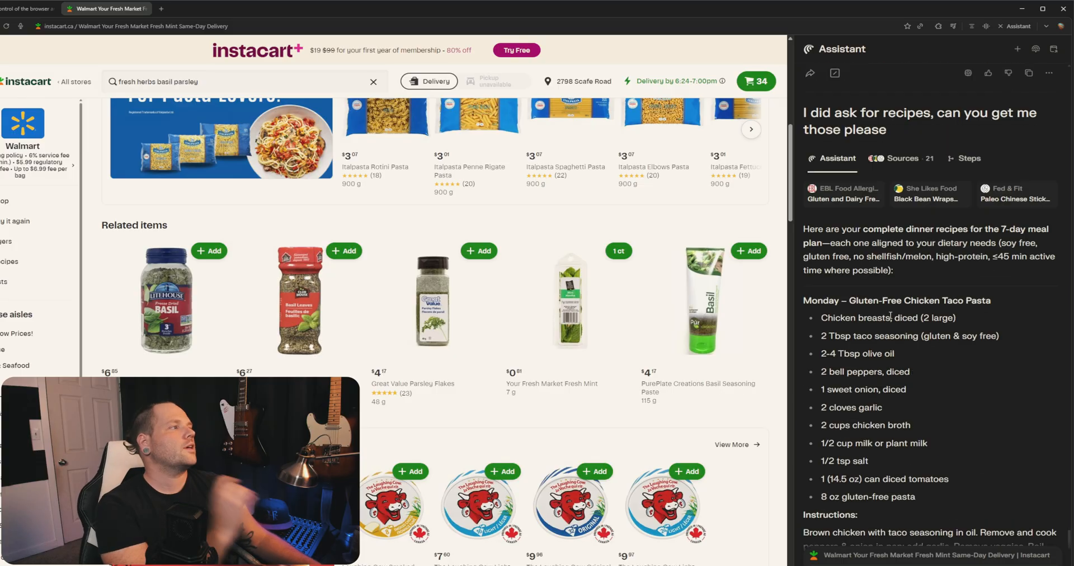
pyautogui.scroll(-3)
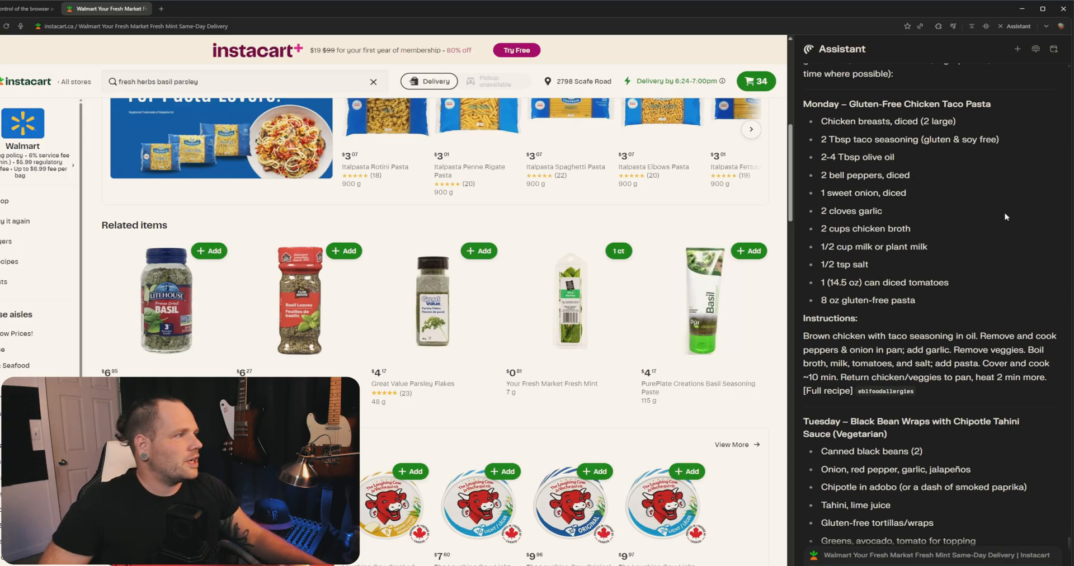
pyautogui.scroll(-3)
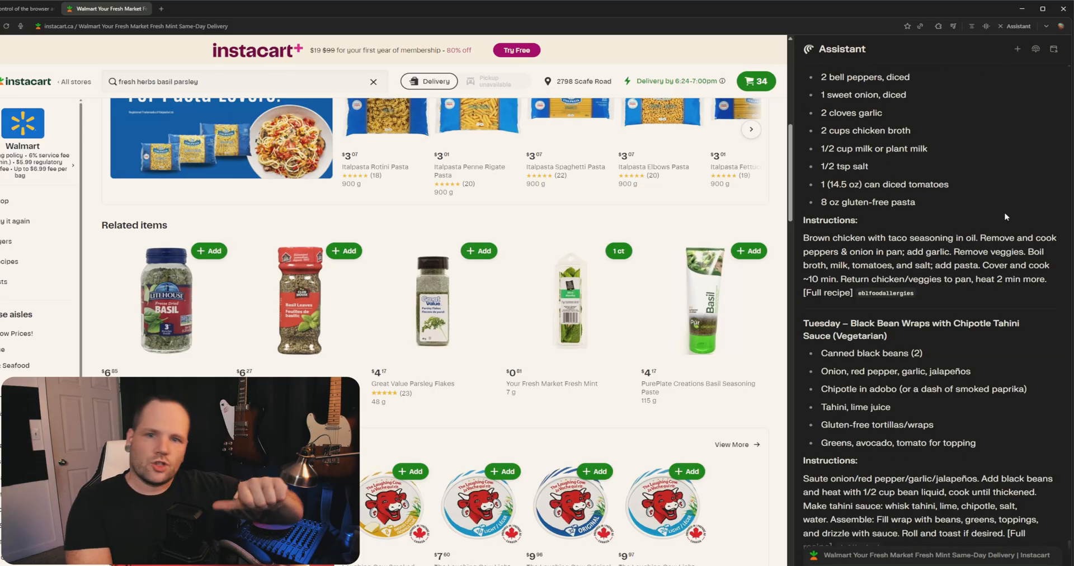